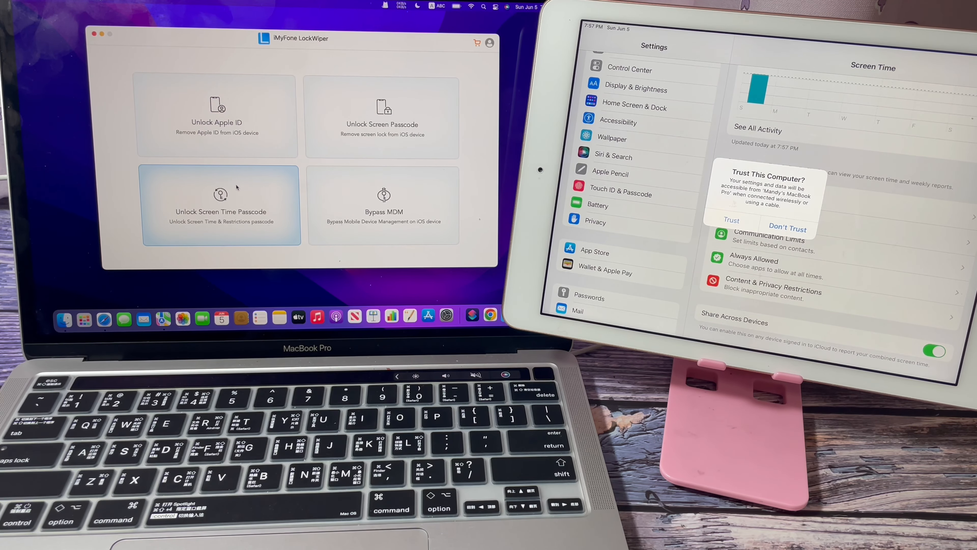
Step: Choose Unlock Screen Time Passcode on the LockWiper home screen
{"action": "left_click", "coordinate": [220, 205]}
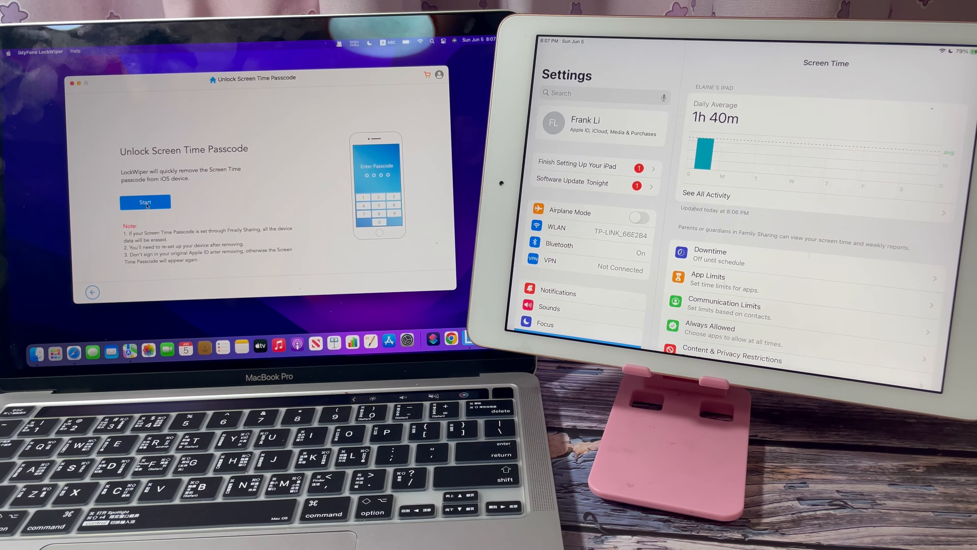
Step: Start the Screen Time passcode removal for the connected iPad
{"action": "left_click", "coordinate": [146, 201]}
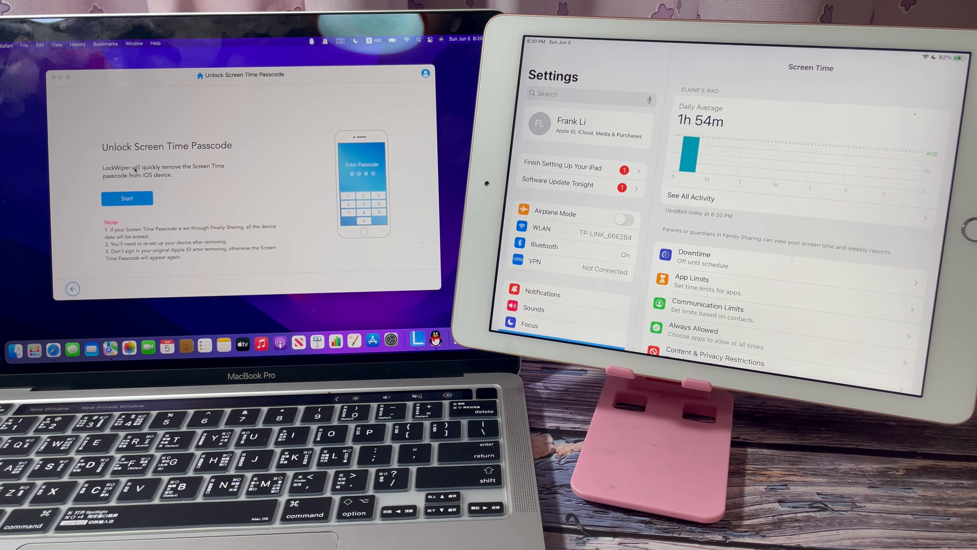
{"action": "left_click", "coordinate": [127, 198]}
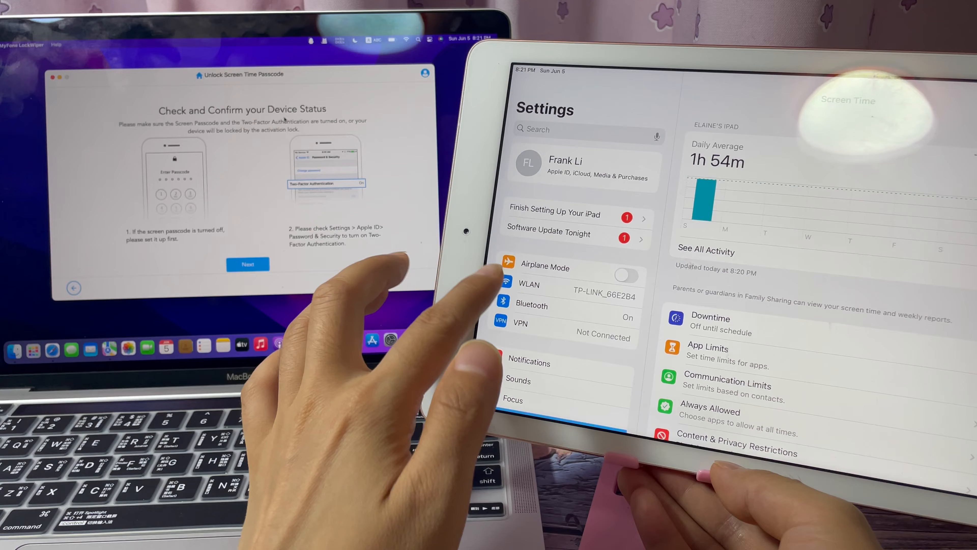
Step: Review the iPad's Settings for screen passcode and two-factor authentication status
{"action": "left_click", "coordinate": [586, 164]}
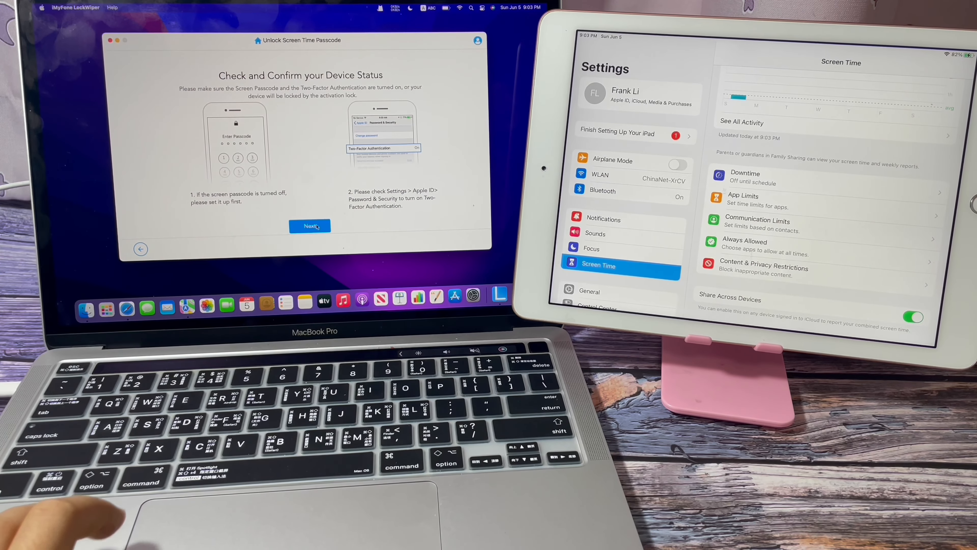
Step: Proceed past the status check, confirm the erase warning with 000000 and unlock the iPad
{"action": "left_click", "coordinate": [310, 226]}
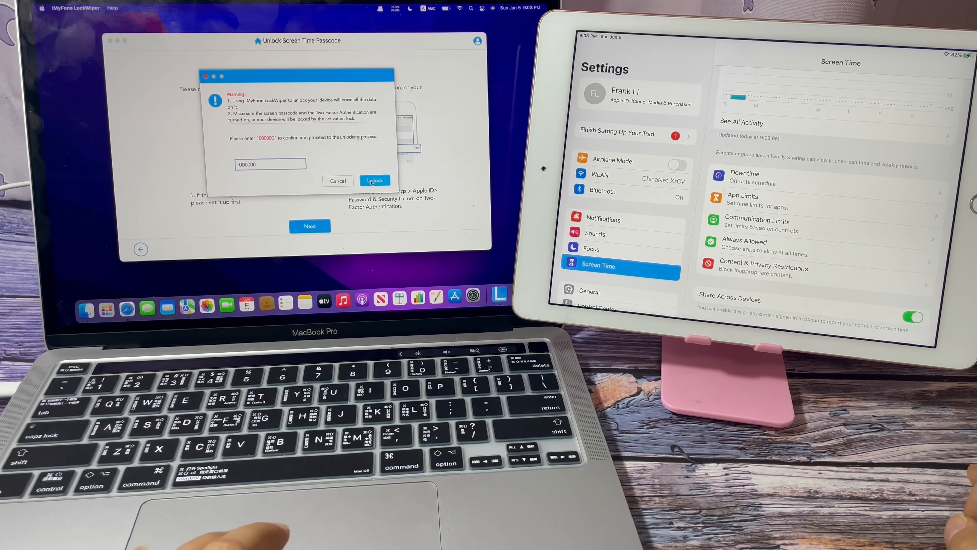
{"action": "left_click", "coordinate": [375, 180]}
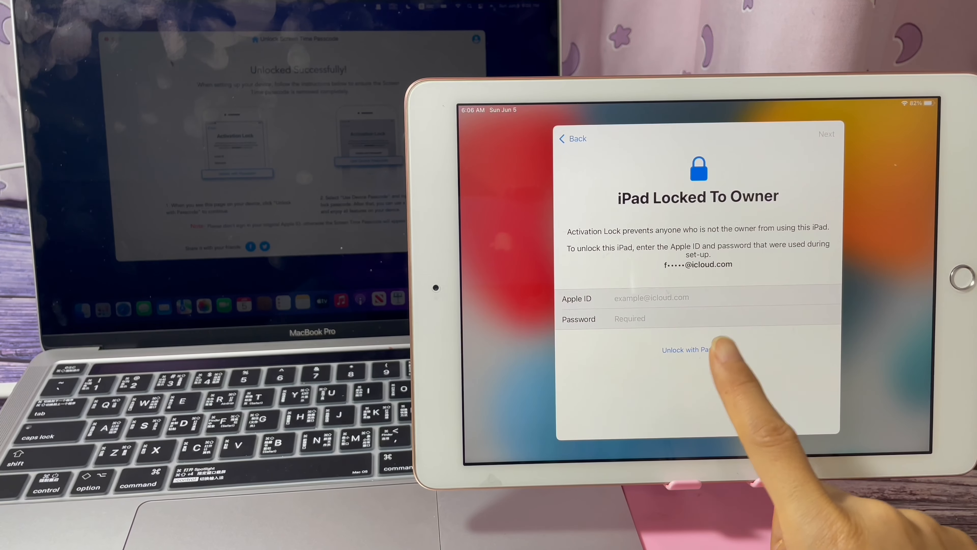
Step: Unlock the iPad Locked To Owner screen using the device passcode
{"action": "left_click", "coordinate": [691, 350]}
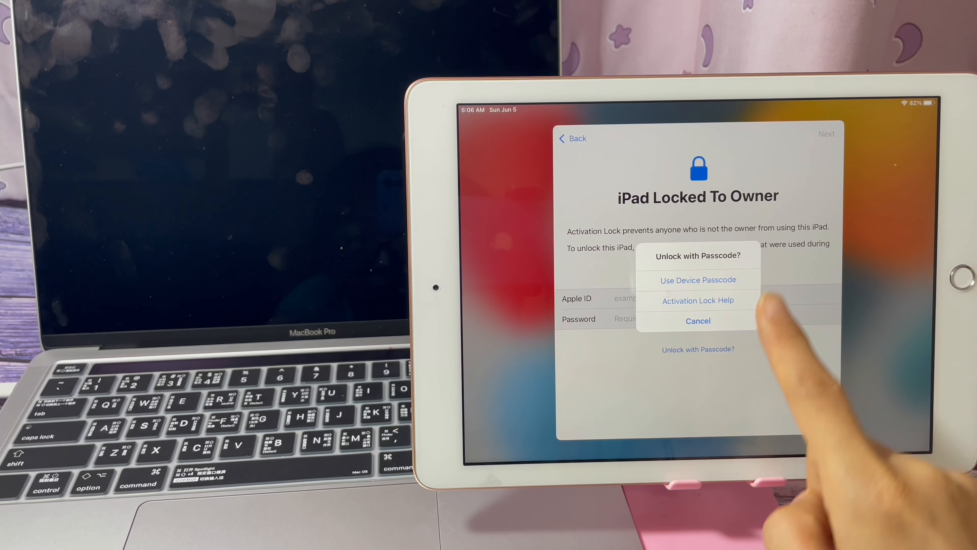
{"action": "left_click", "coordinate": [699, 321]}
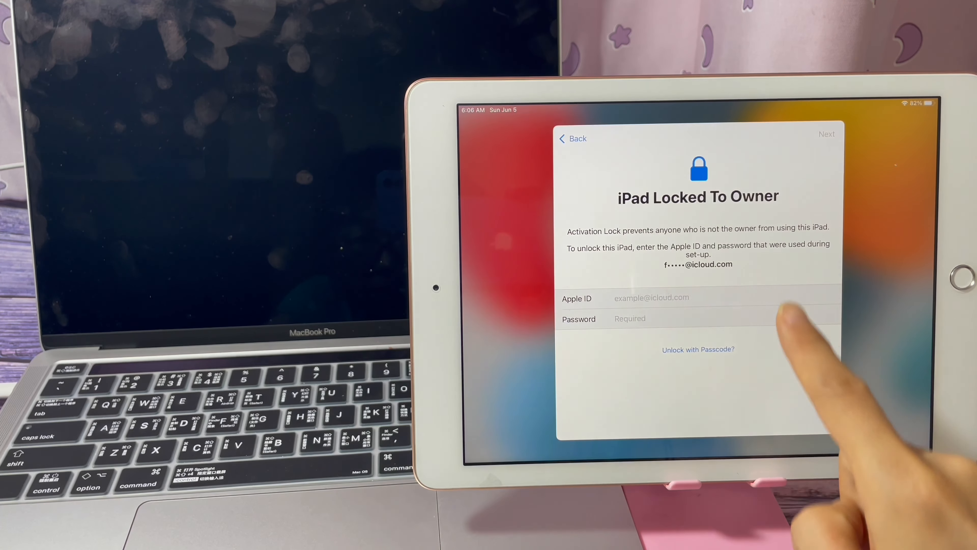
{"action": "left_click", "coordinate": [698, 350]}
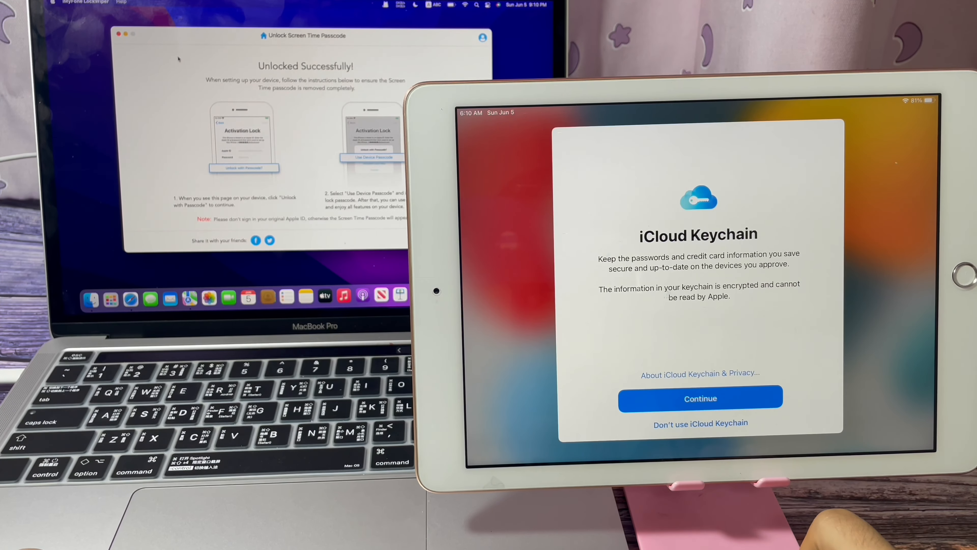
Step: Finish the iCloud Keychain step and reach Screen Time in the iPad's Settings
{"action": "left_click", "coordinate": [700, 398]}
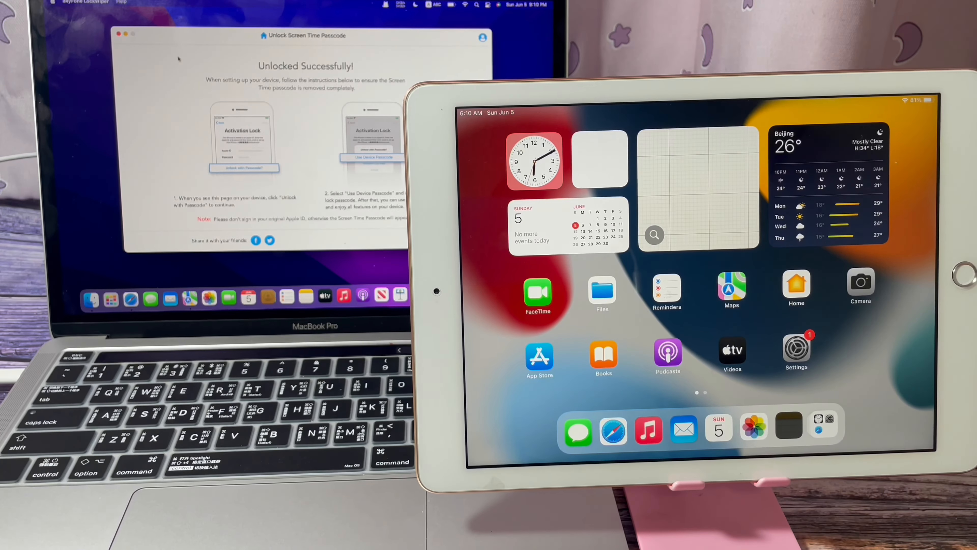
{"action": "scroll", "scroll_direction": "left", "scroll_amount": 3}
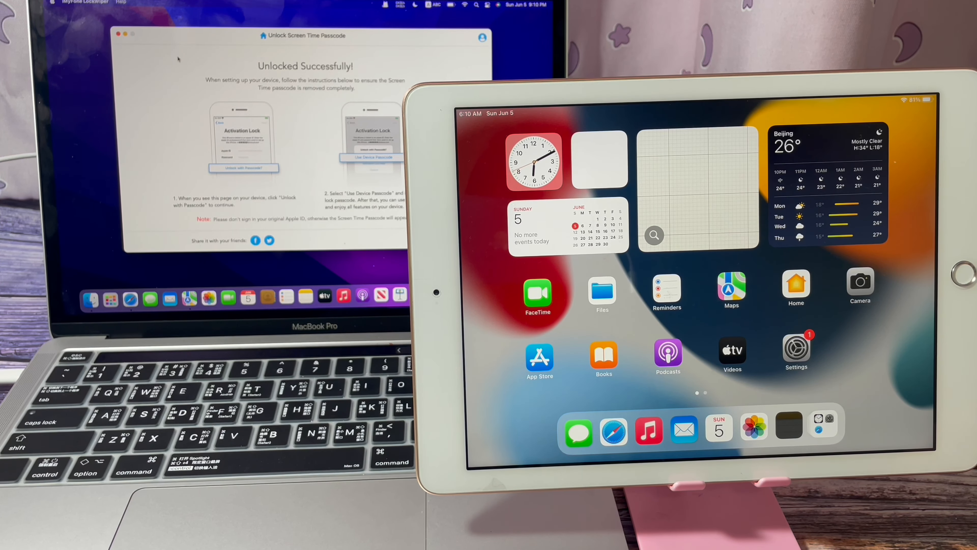
{"action": "left_click", "coordinate": [796, 350]}
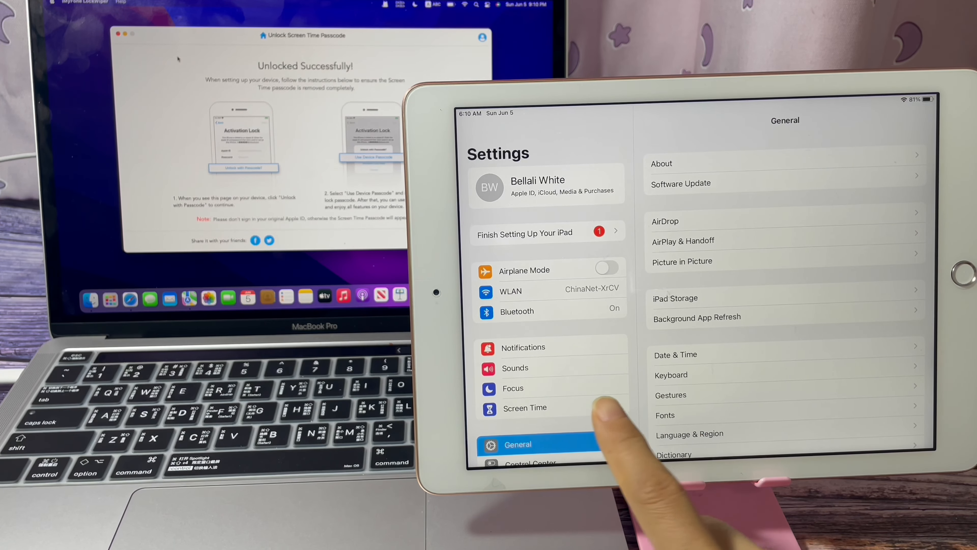
{"action": "left_click", "coordinate": [525, 407]}
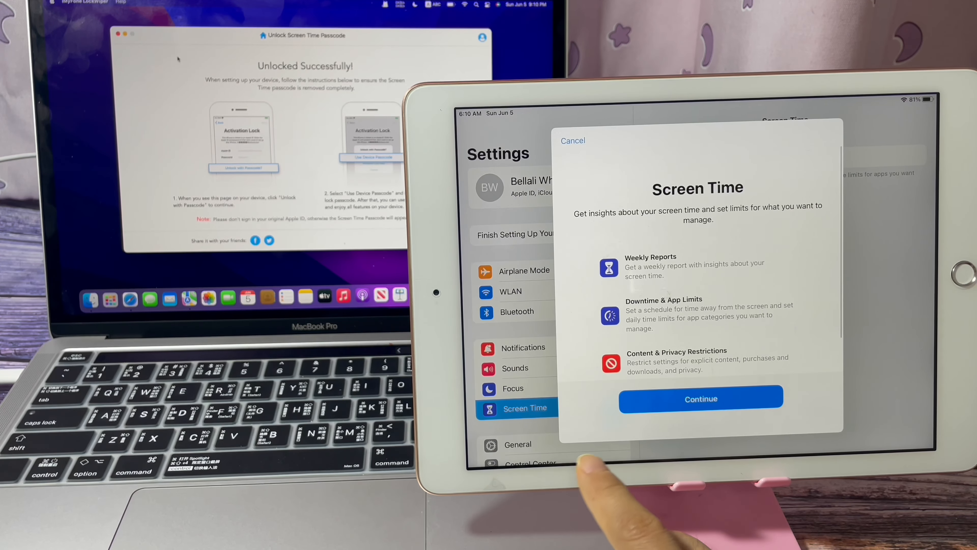